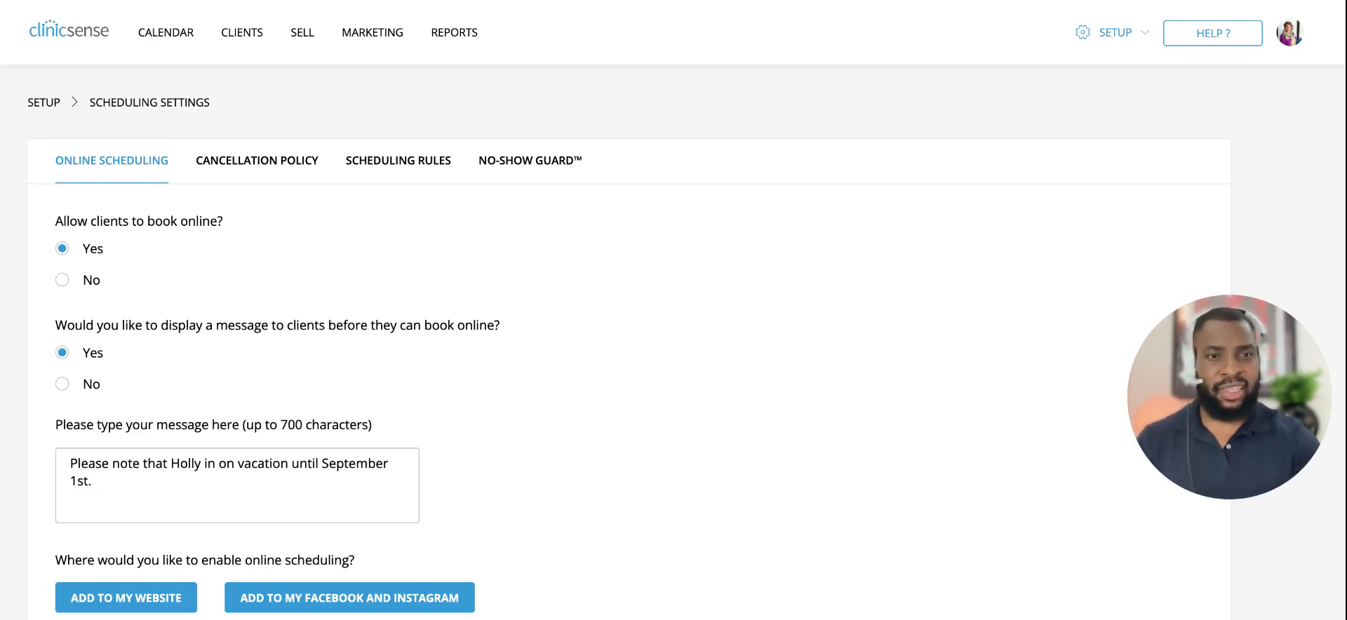
Step: Keep the client cancel/reschedule limit at 24 hours before the appointment
click(1116, 32)
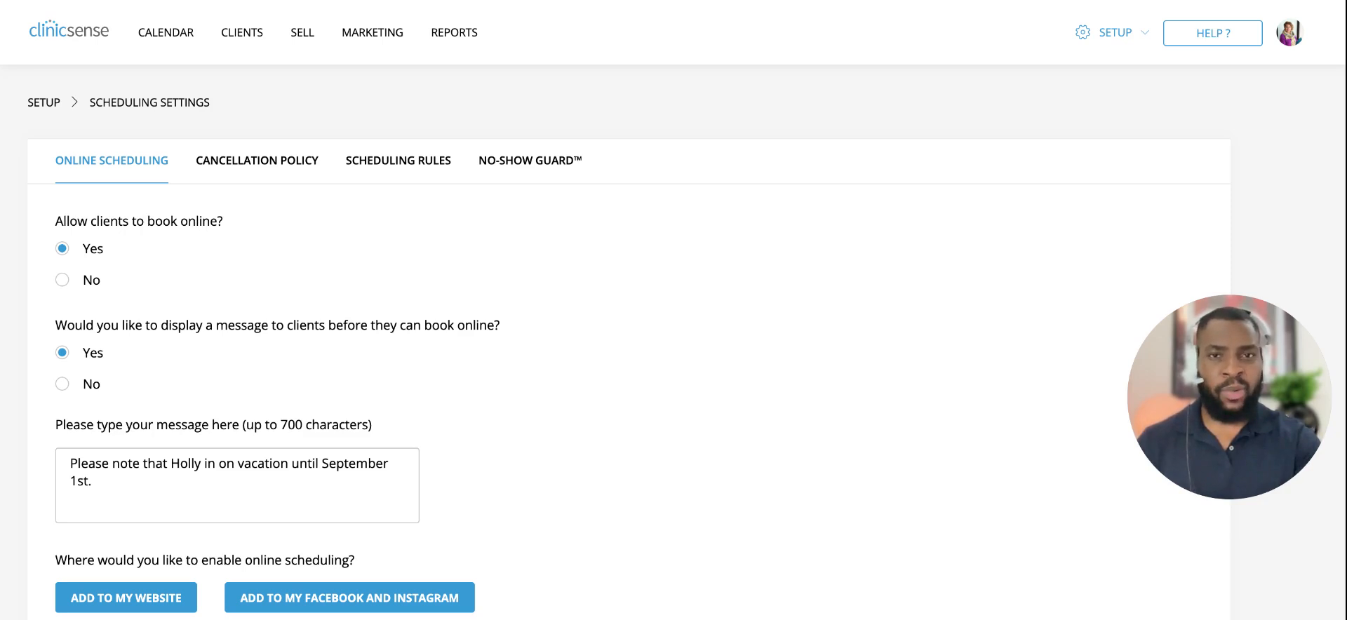
mouse_move(89, 260)
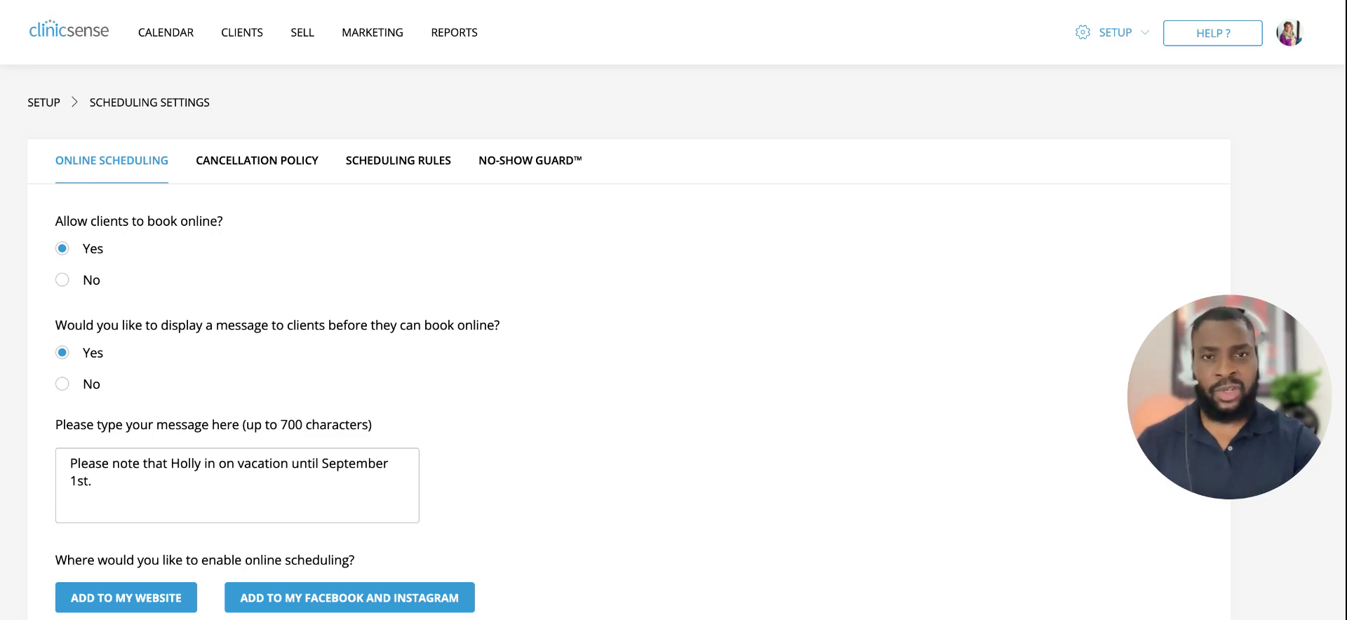
mouse_move(145, 345)
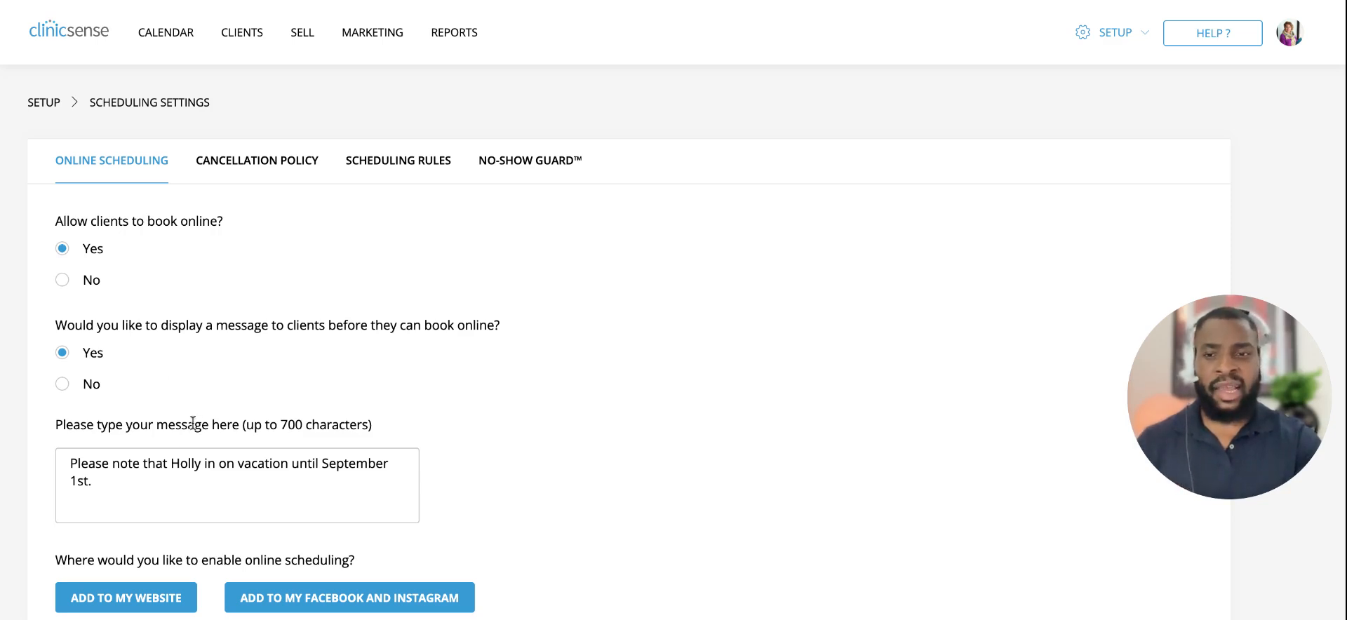
mouse_move(171, 483)
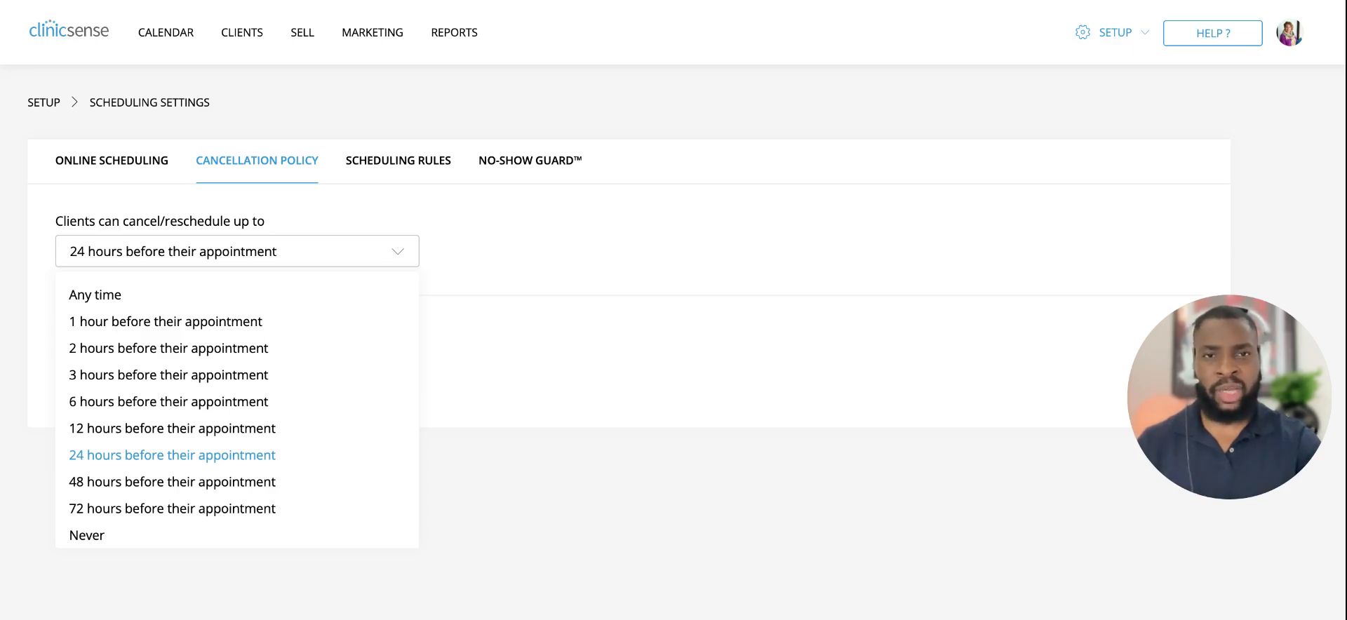
mouse_move(229, 454)
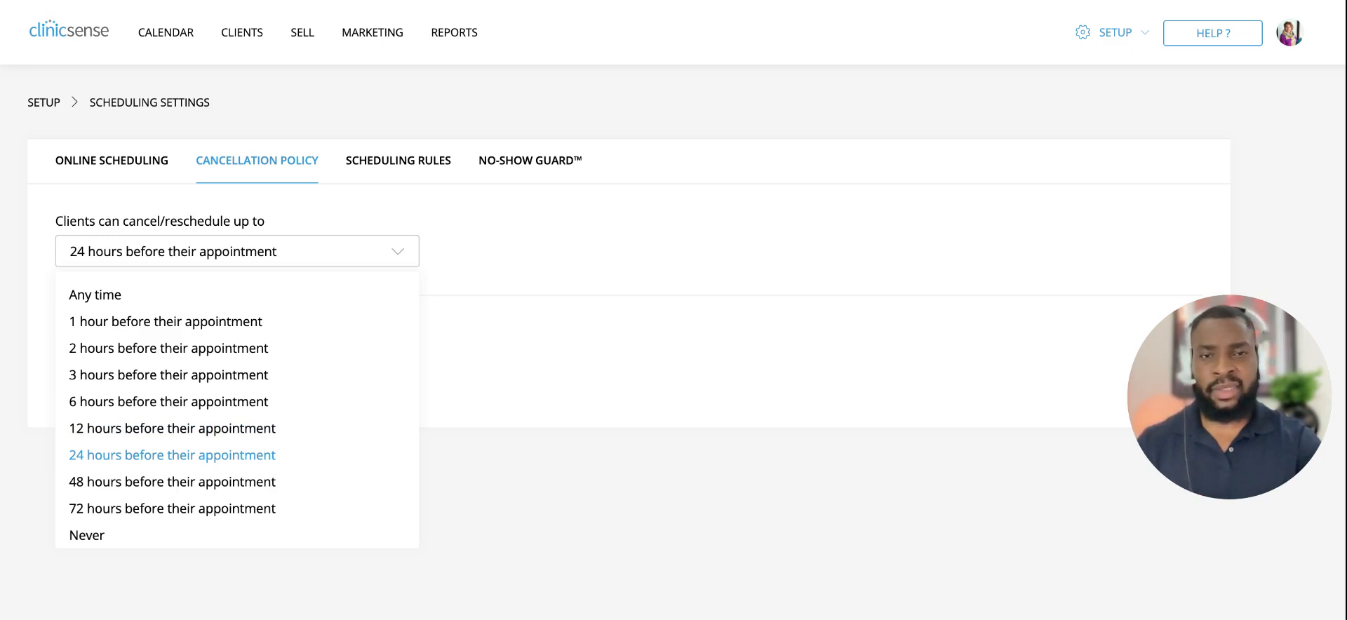
click(171, 454)
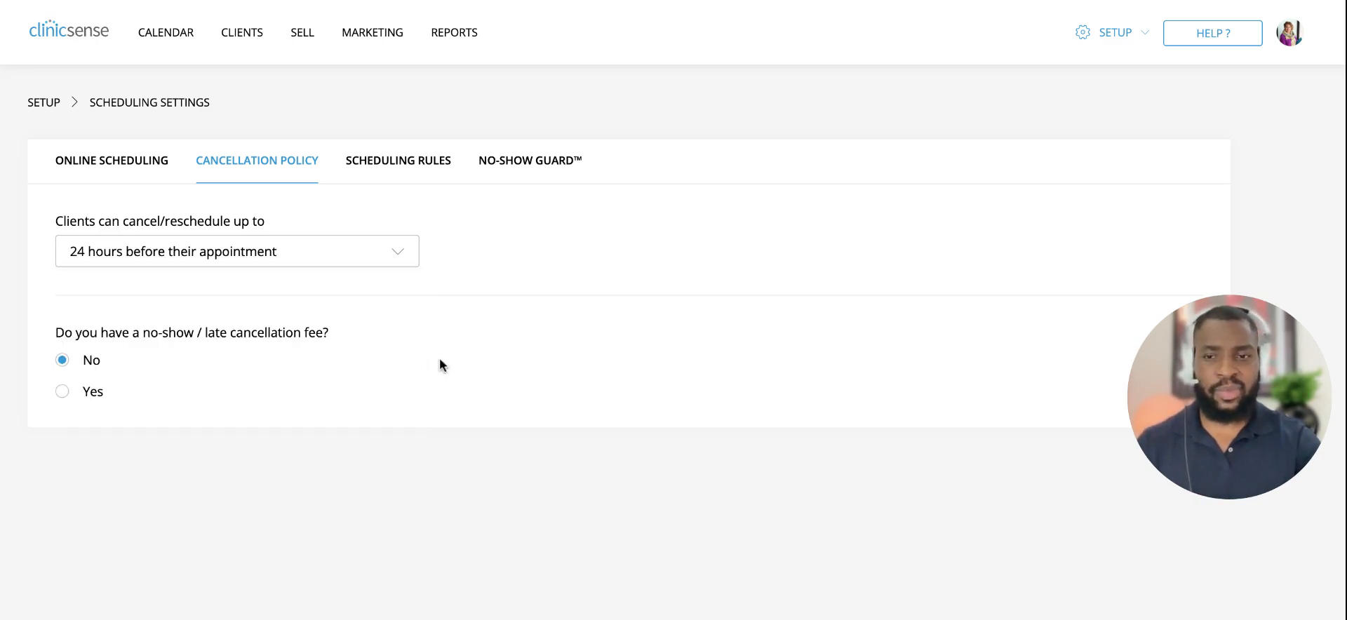
mouse_move(396, 384)
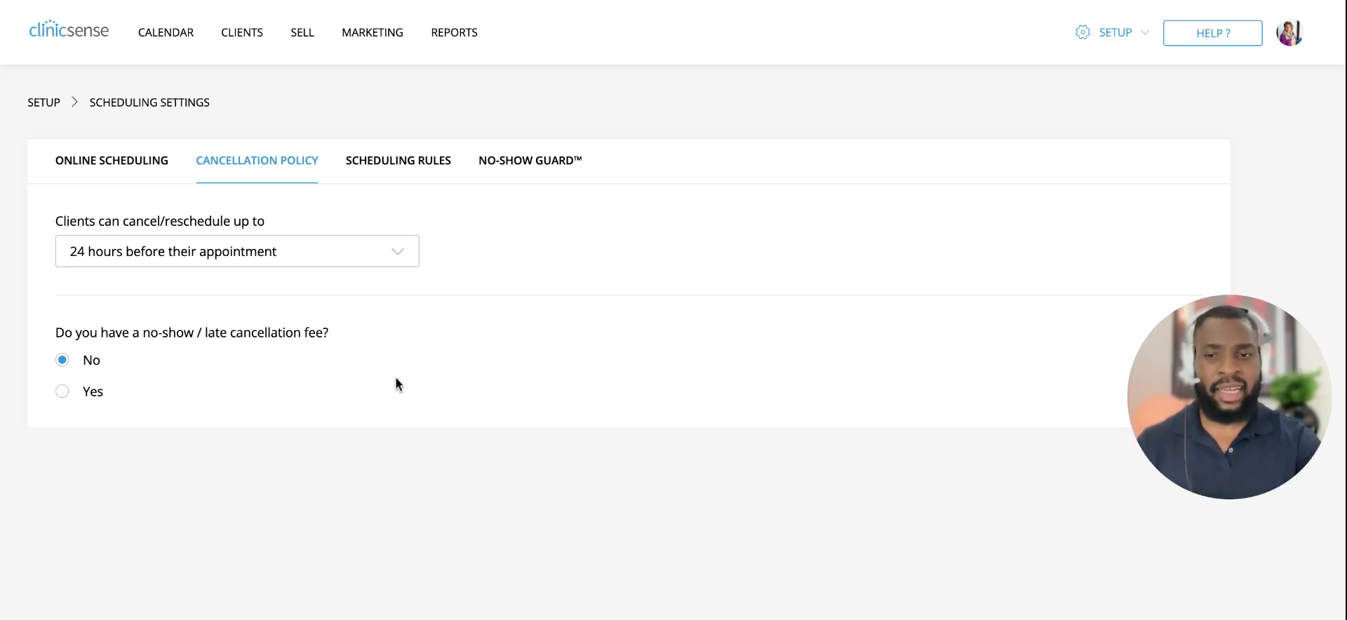
Step: Enable the no-show/late cancellation fee as the full amount of the missed appointment
click(62, 392)
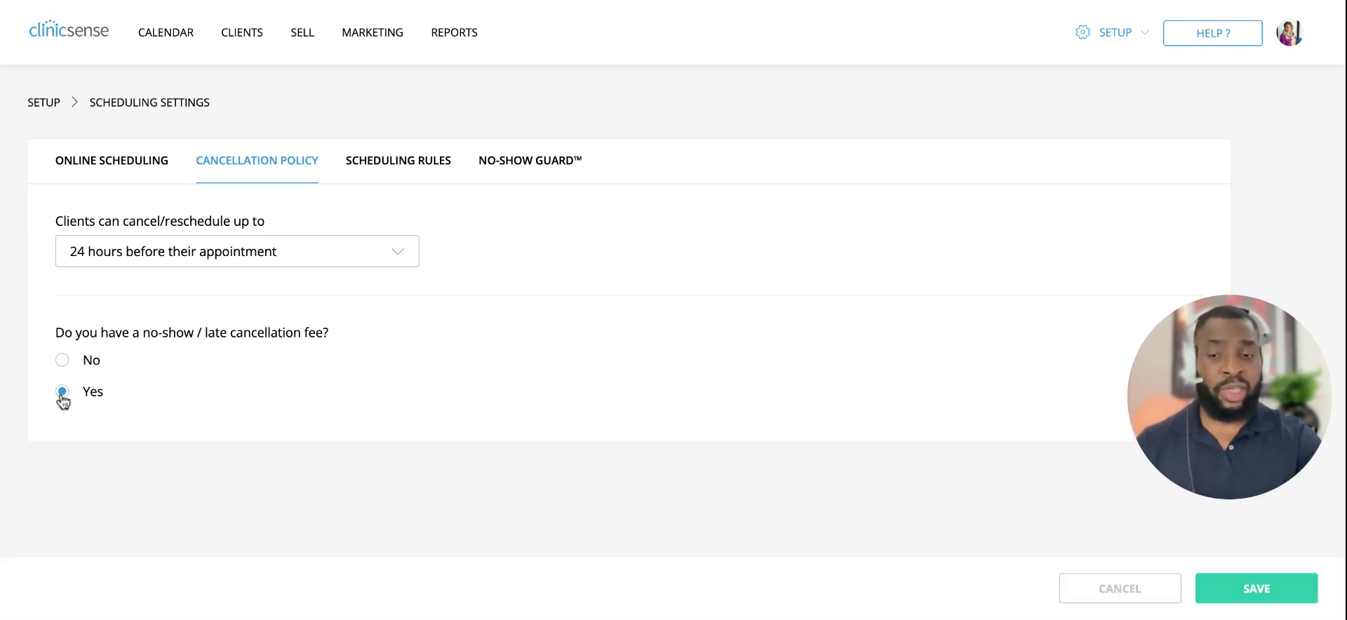
click(61, 392)
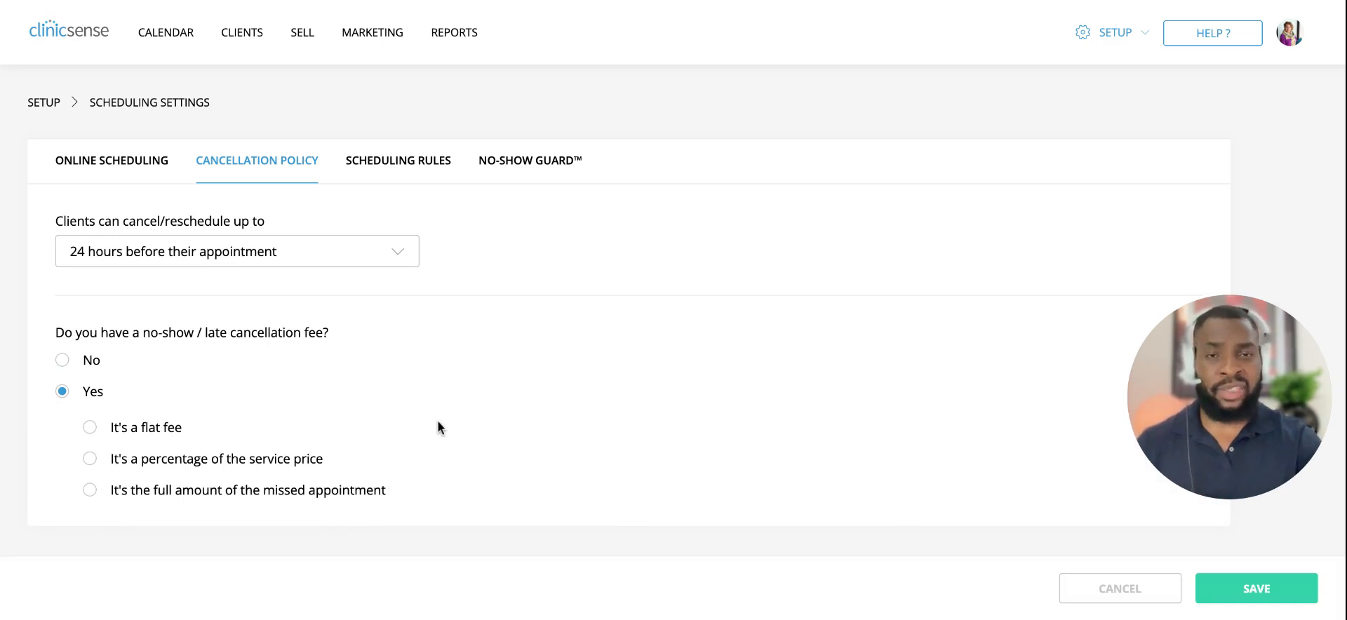
mouse_move(438, 449)
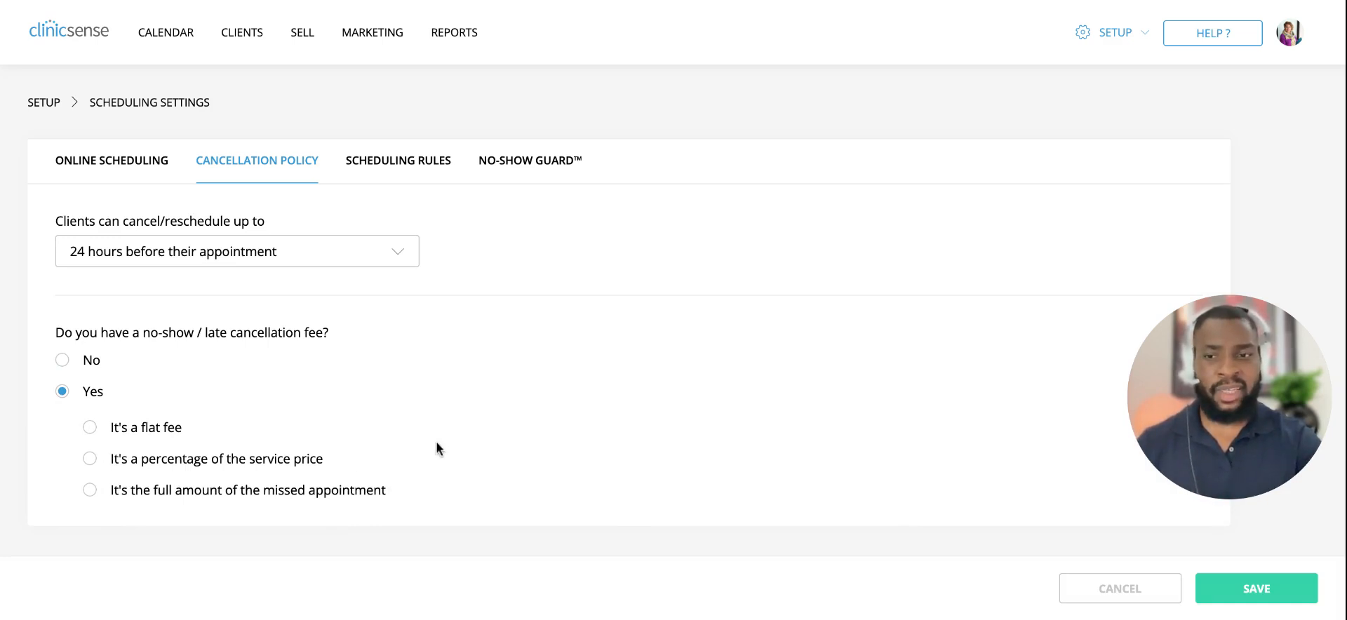
click(90, 427)
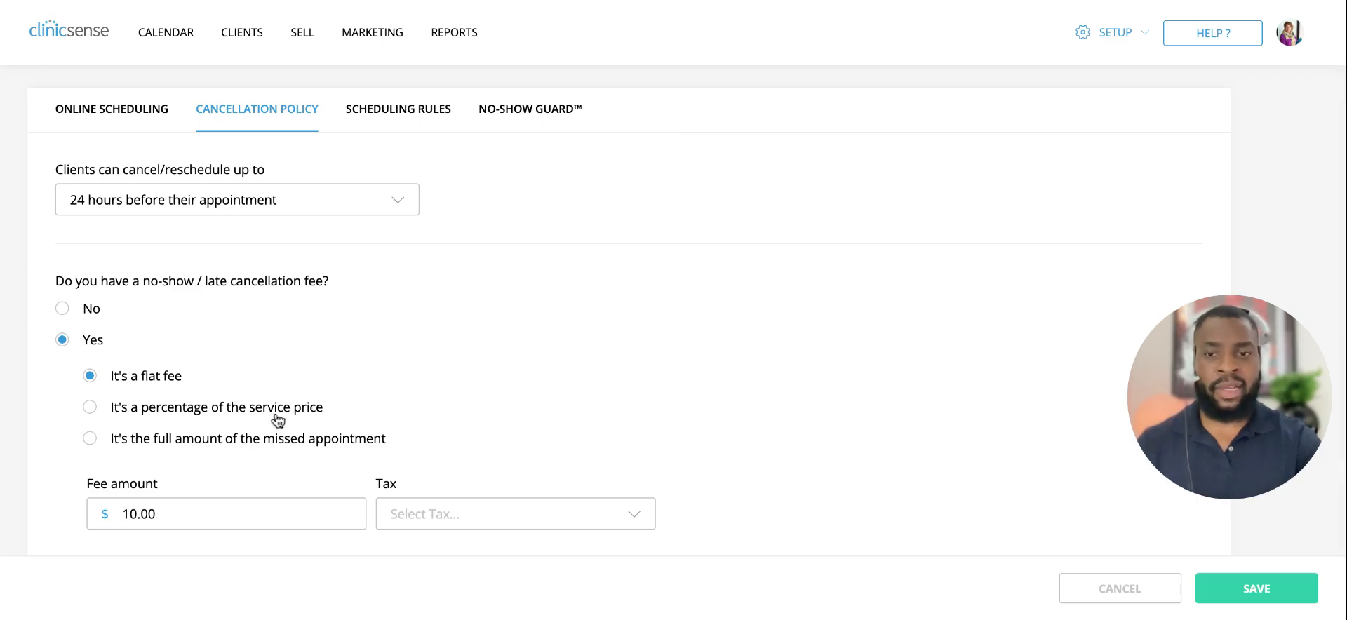
click(89, 407)
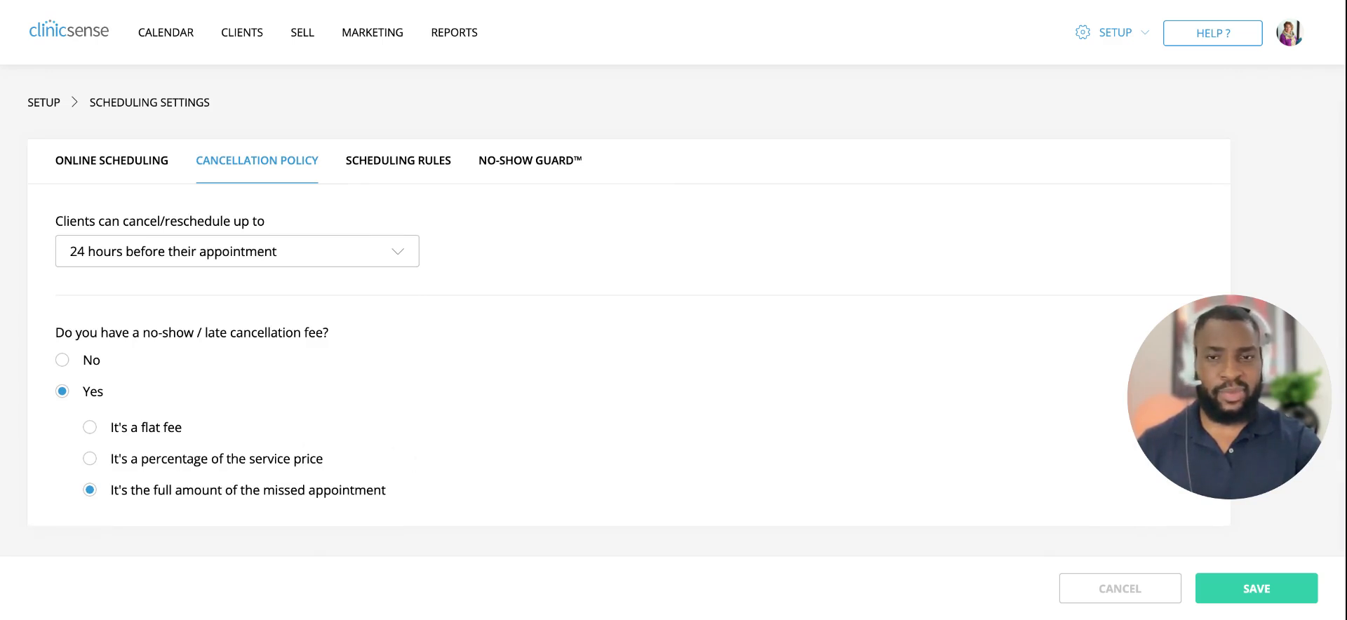
click(397, 160)
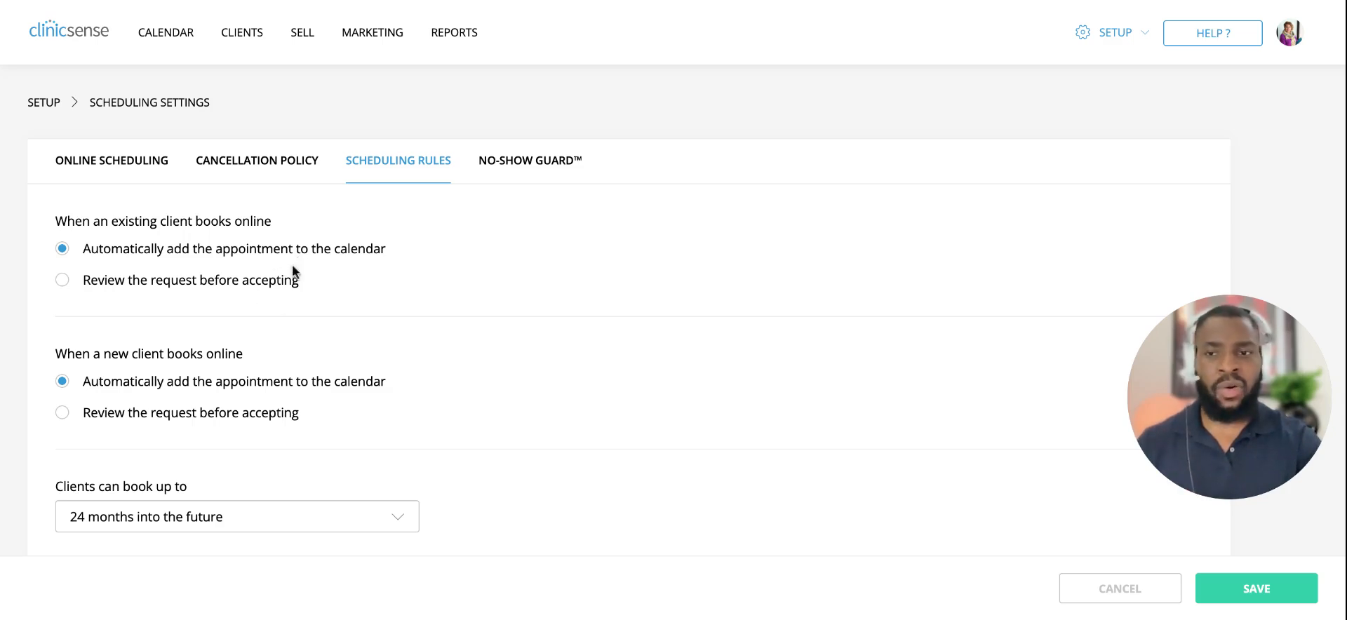
Step: Set existing clients' online bookings to 'Review the request before accepting'
click(61, 279)
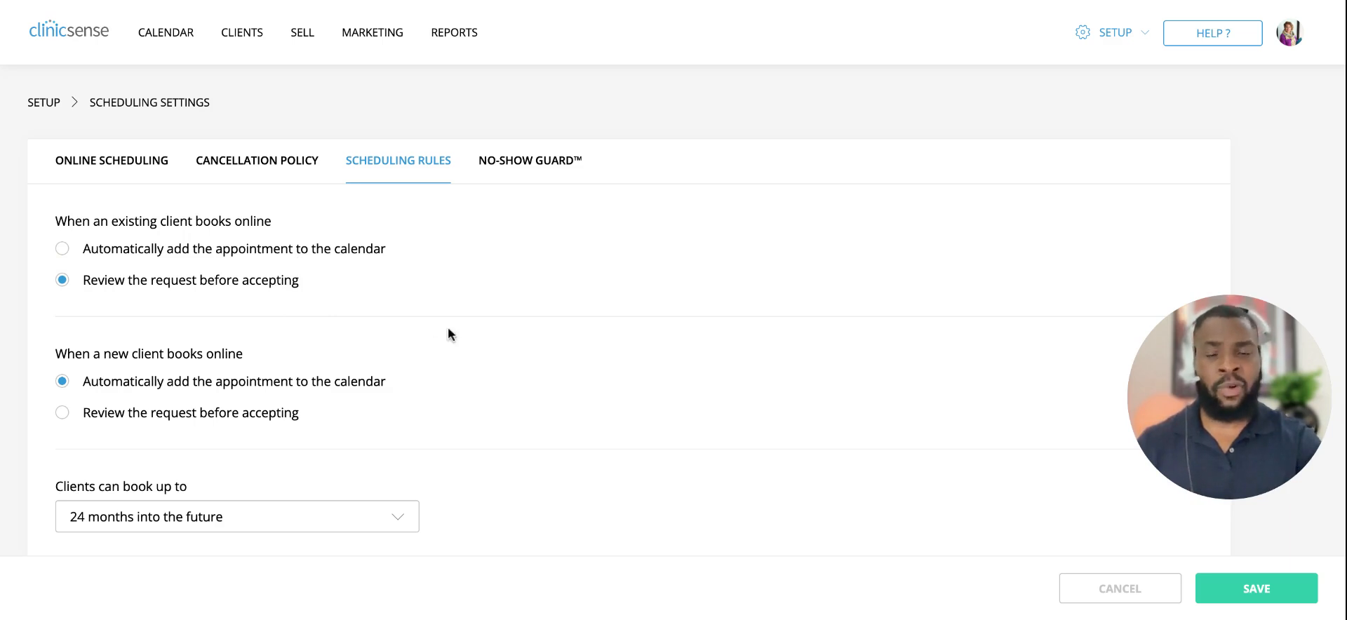
mouse_move(265, 301)
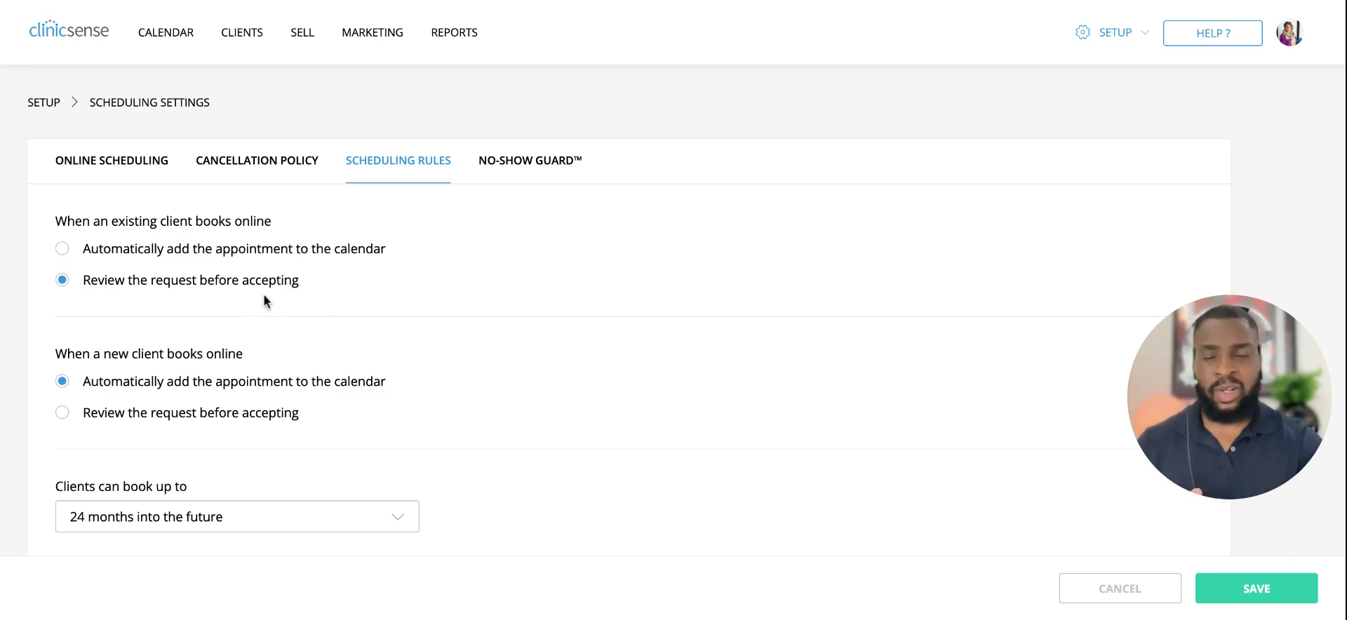
mouse_move(450, 303)
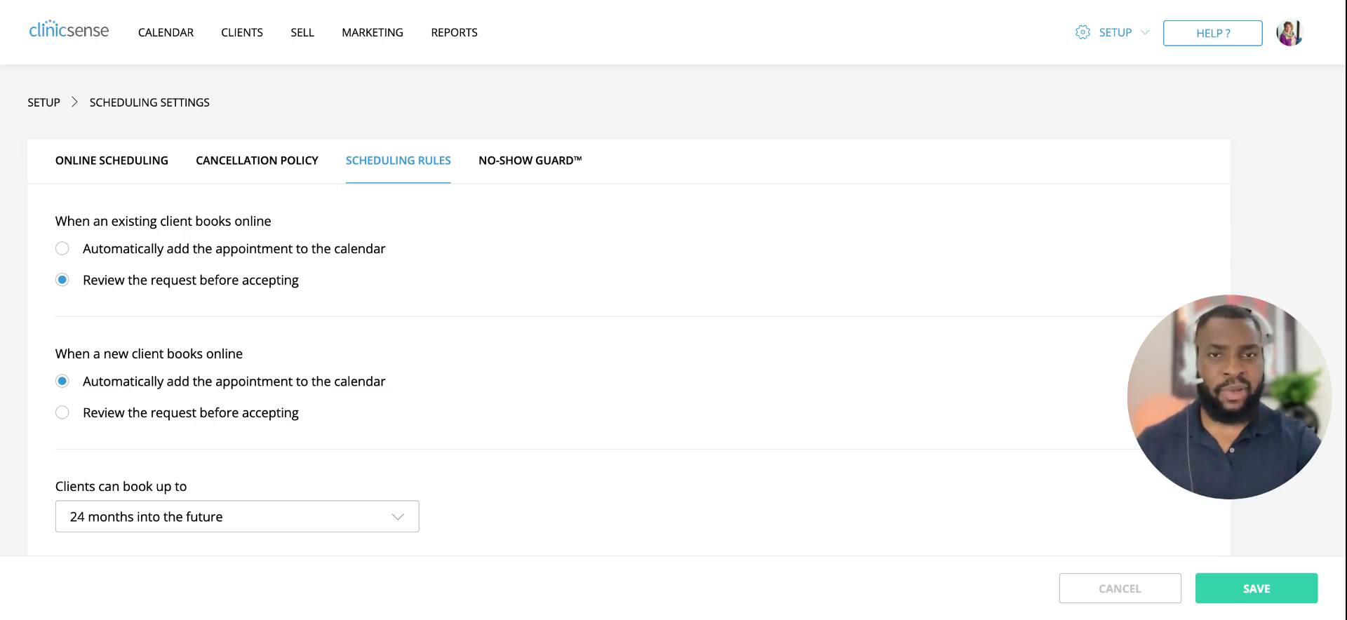
mouse_move(519, 326)
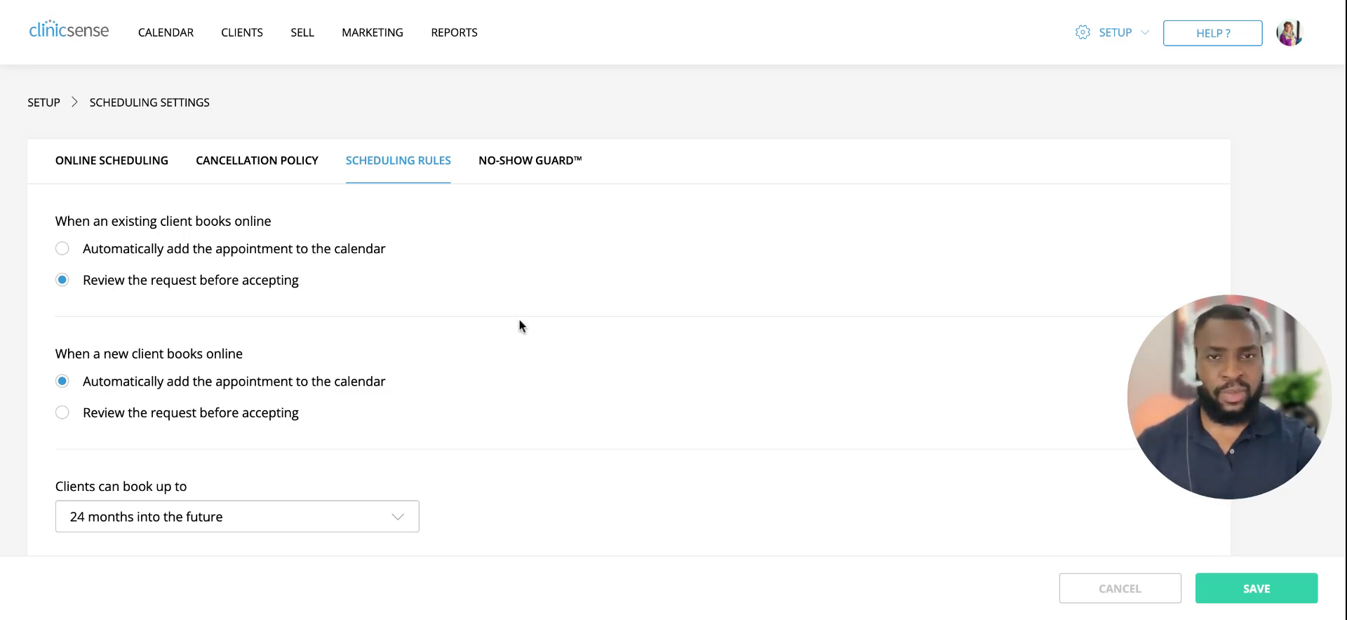
Step: Limit client bookings to 12 months ahead, leaving the lead time at Any time
scroll(down, 3)
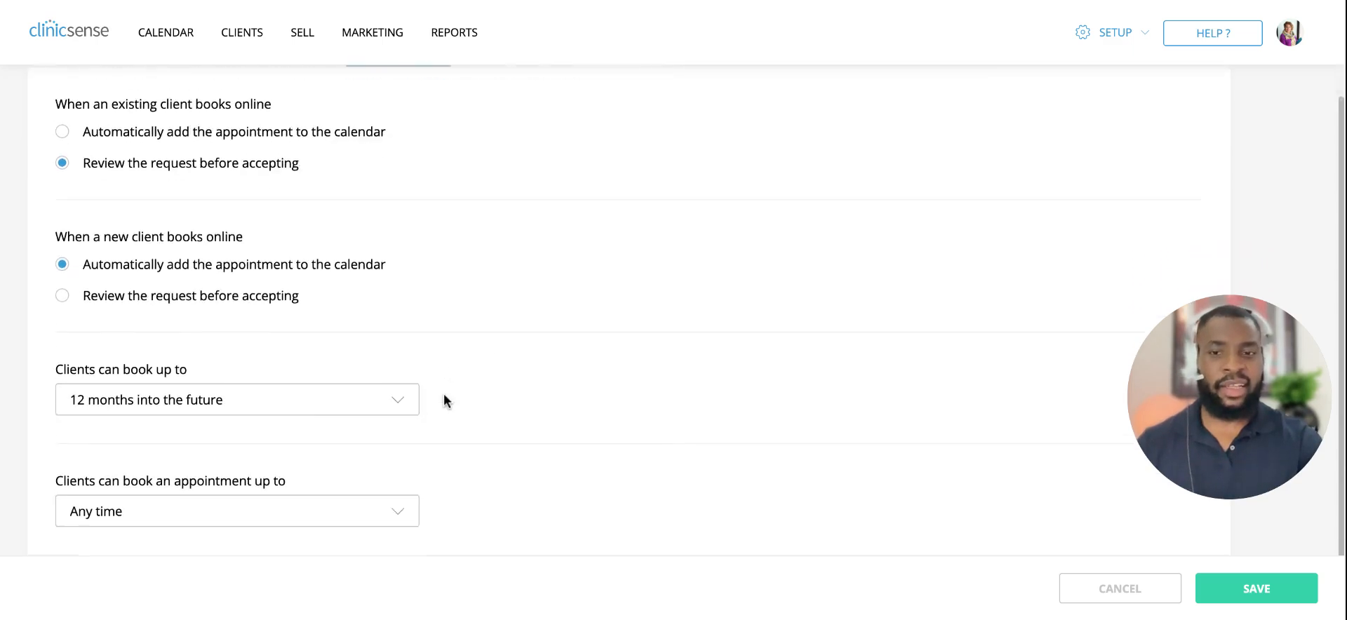
click(236, 400)
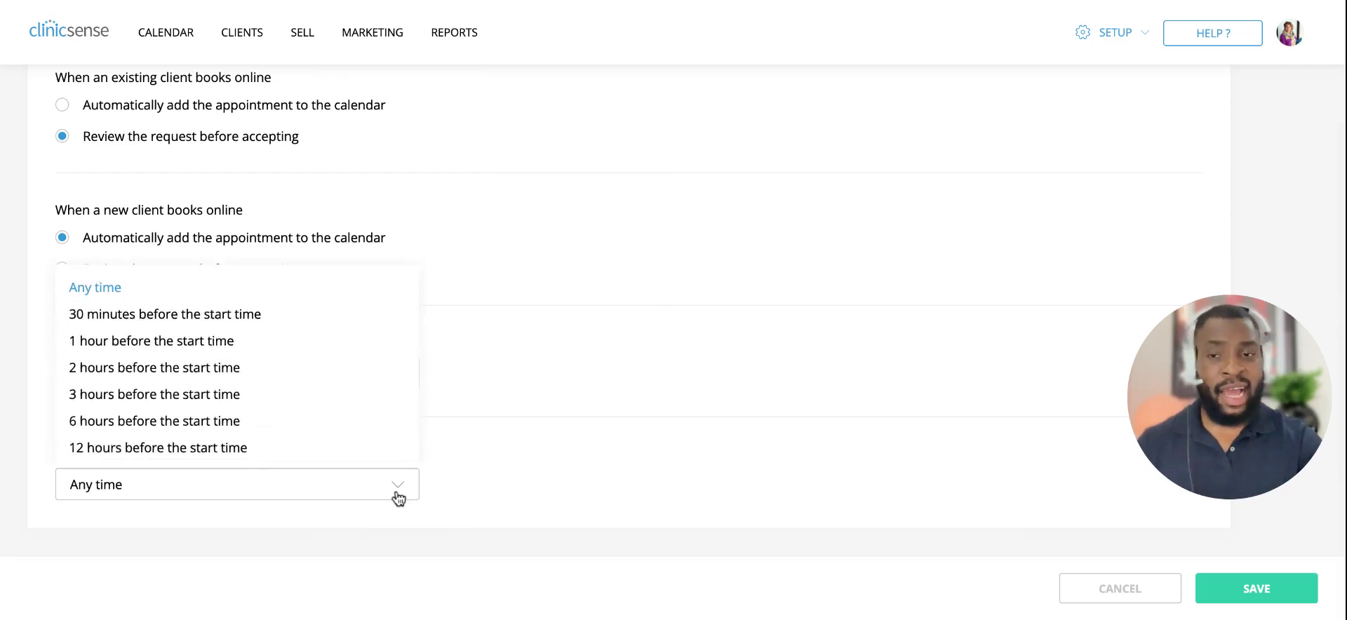
scroll(down, 3)
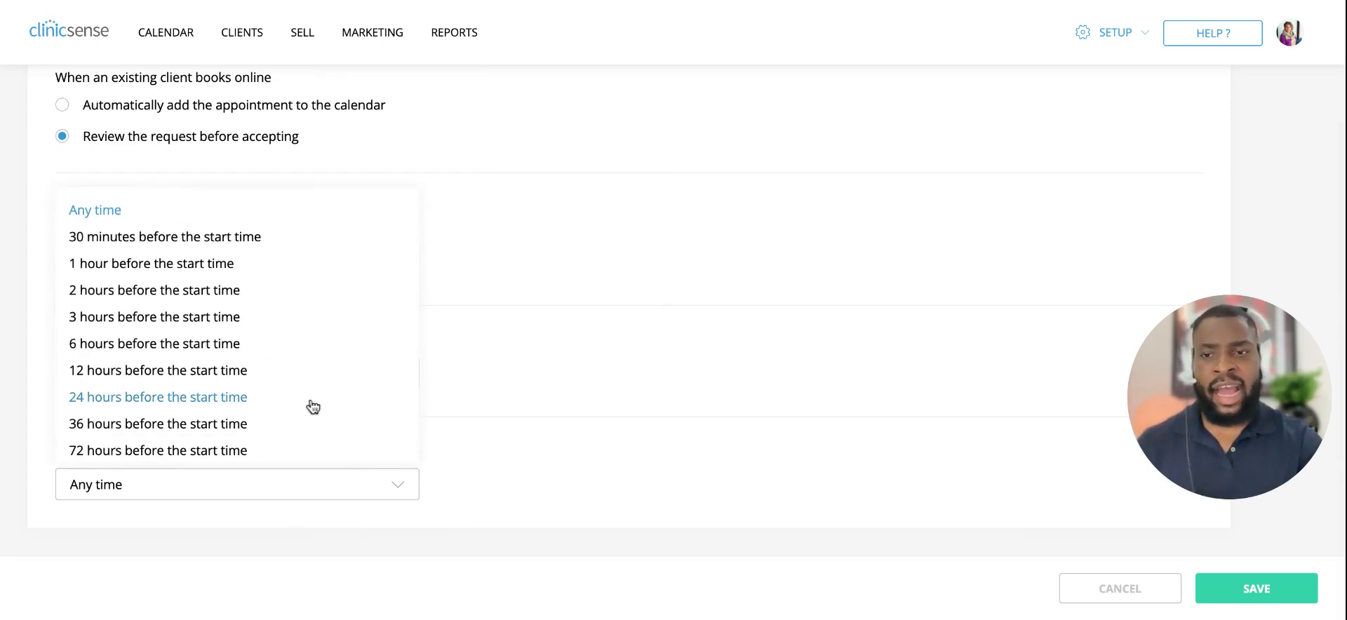
mouse_move(206, 396)
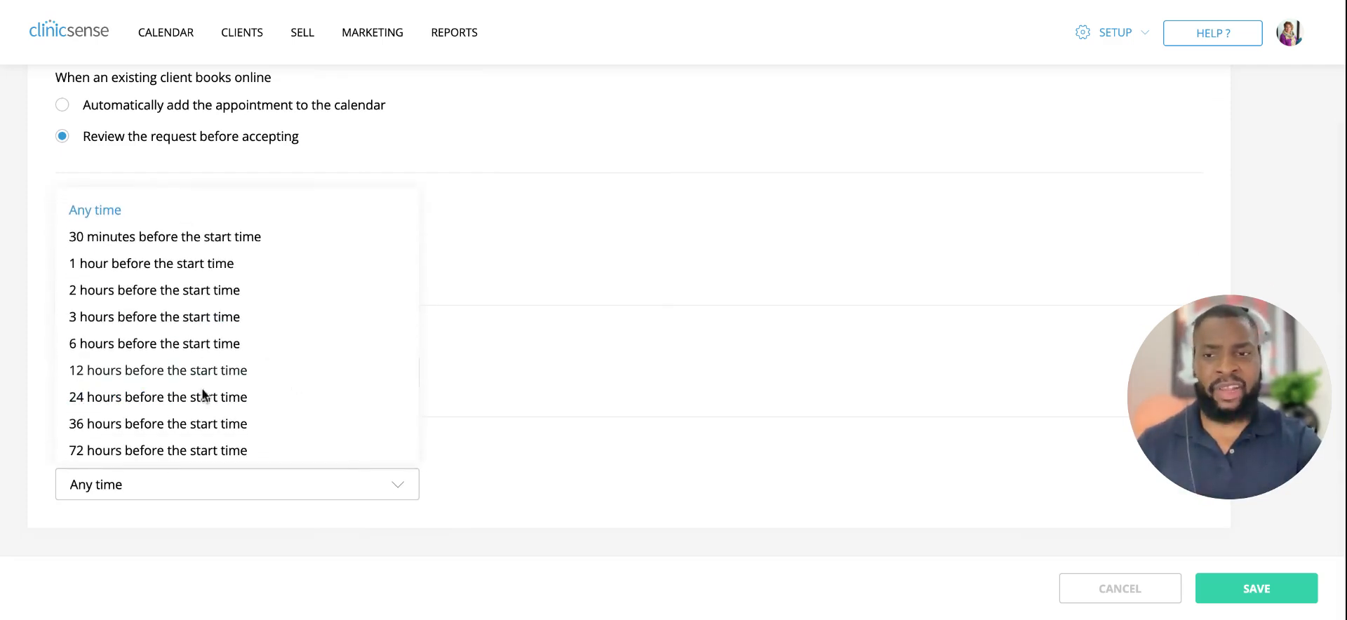
mouse_move(157, 371)
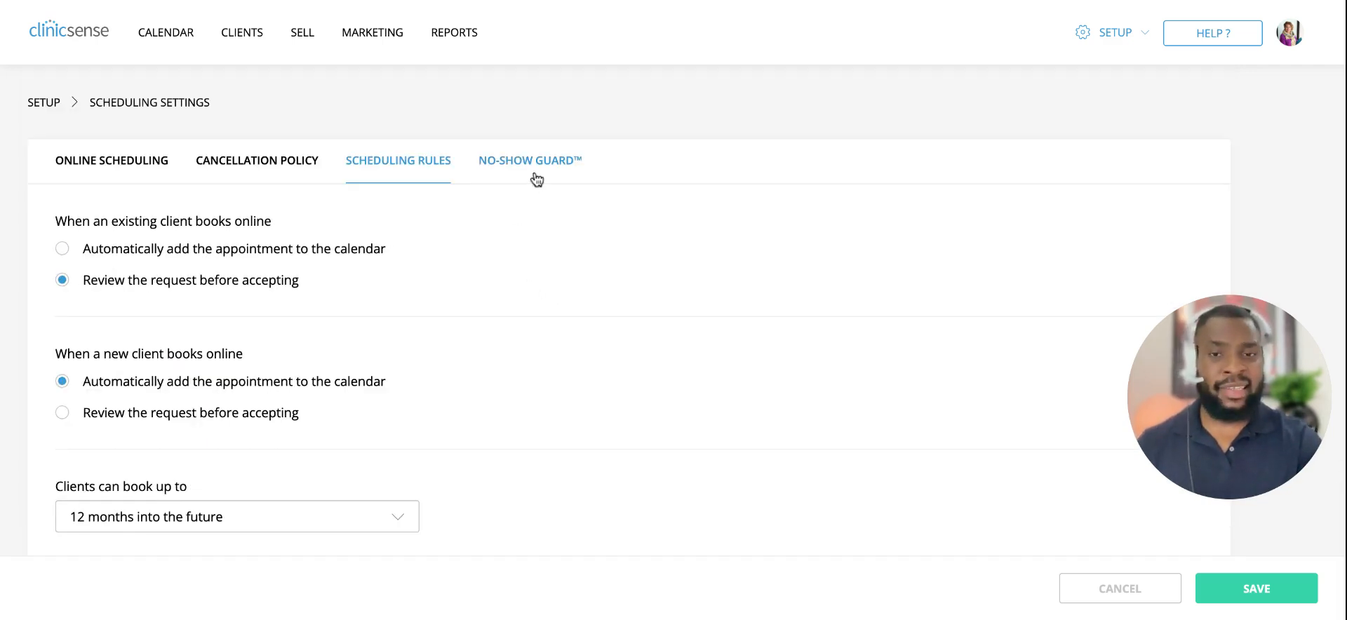
Step: Show the No-Show Guard prepayment and card-hold settings
click(528, 160)
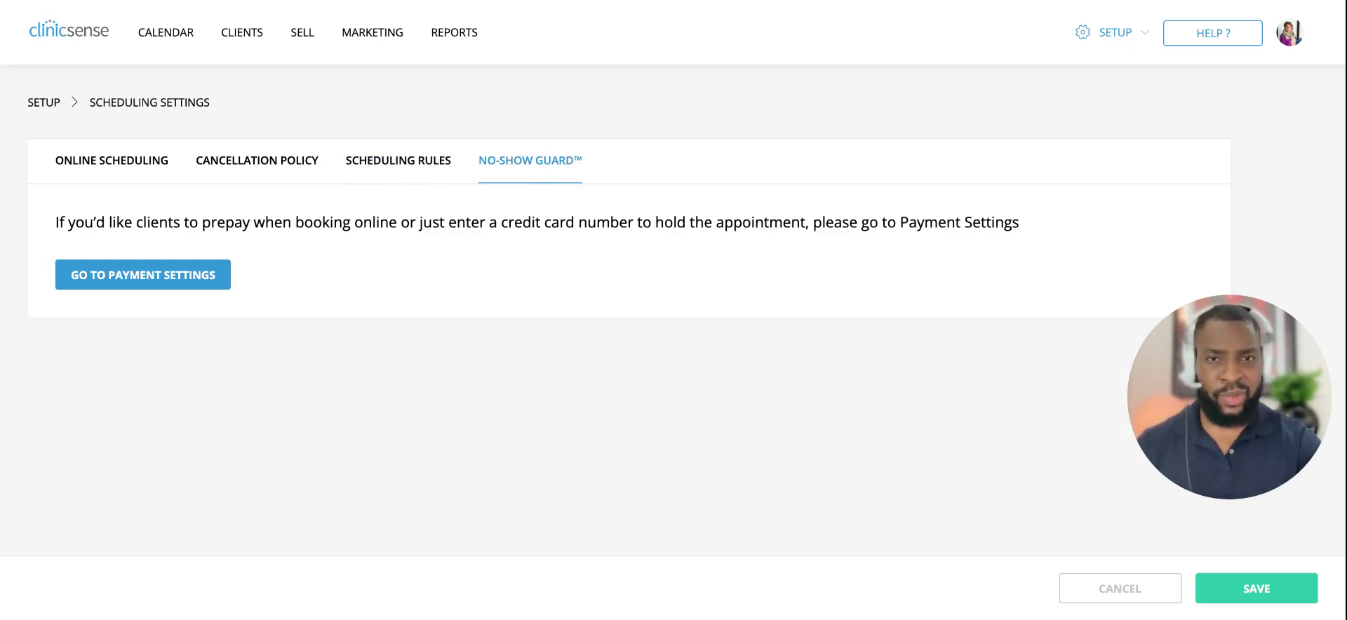
mouse_move(672, 318)
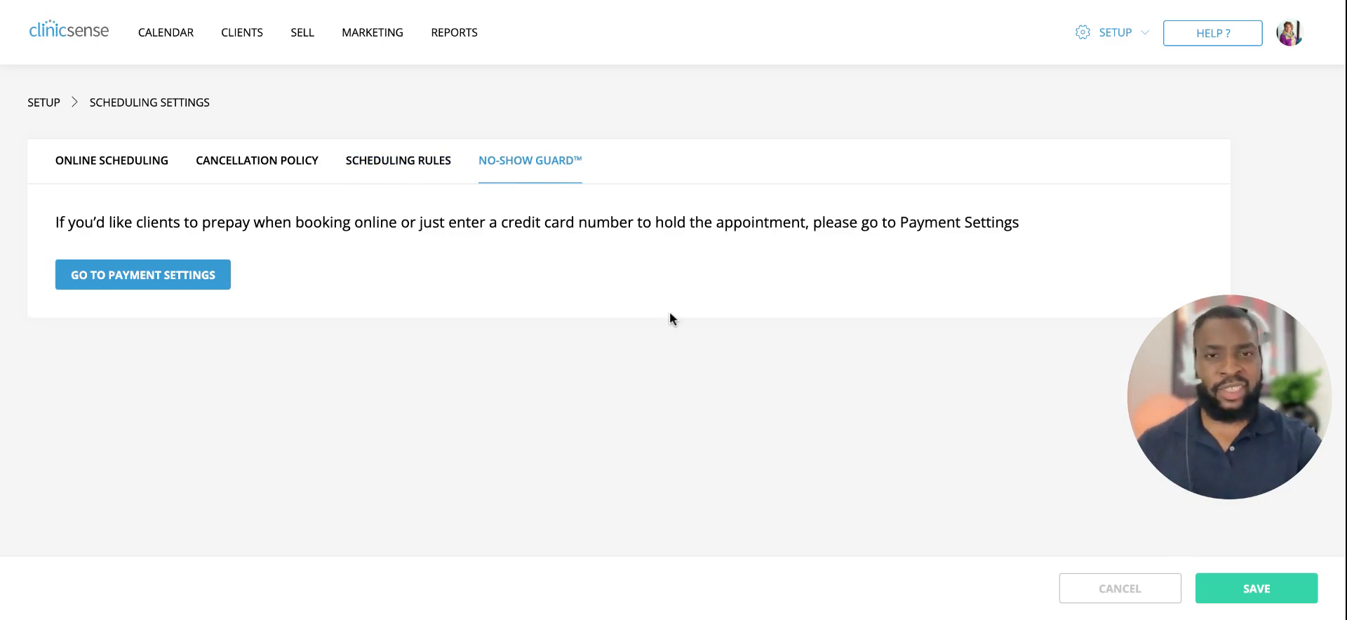